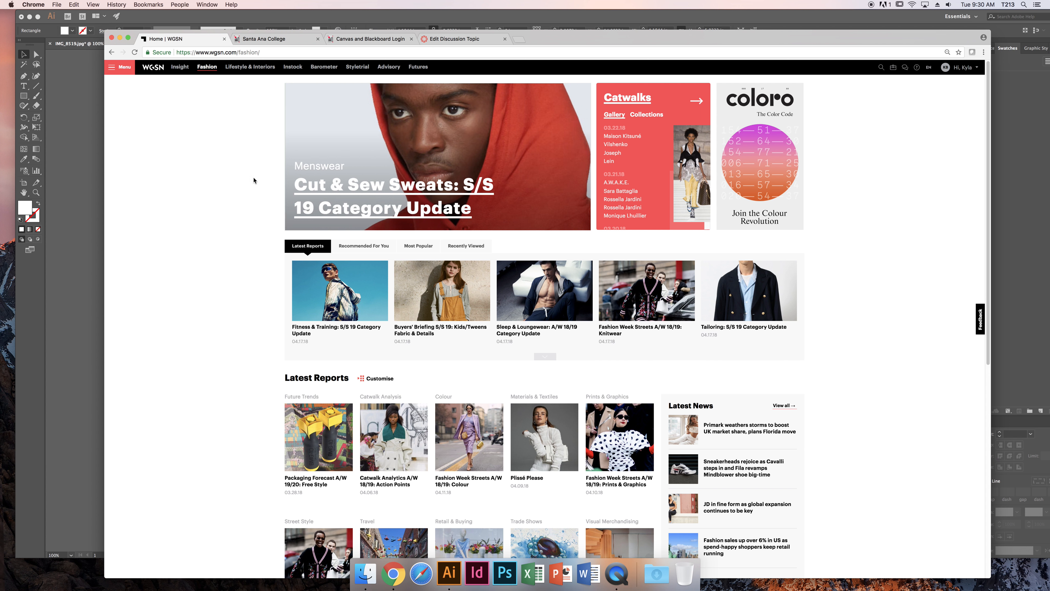
mouse_move(273, 186)
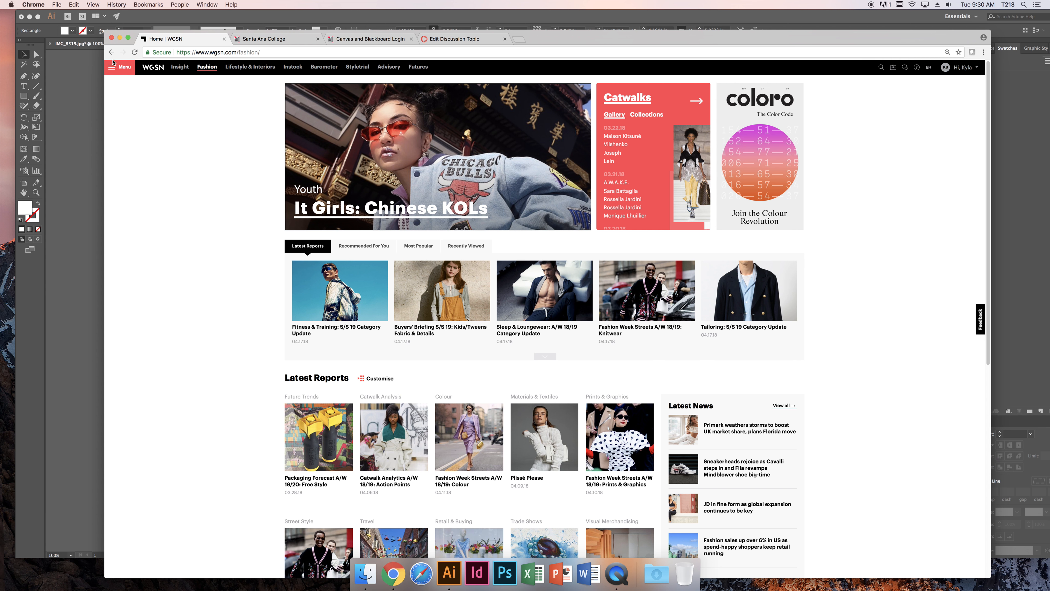
Reveal the site's main menu with the Design Resources options.
click(121, 67)
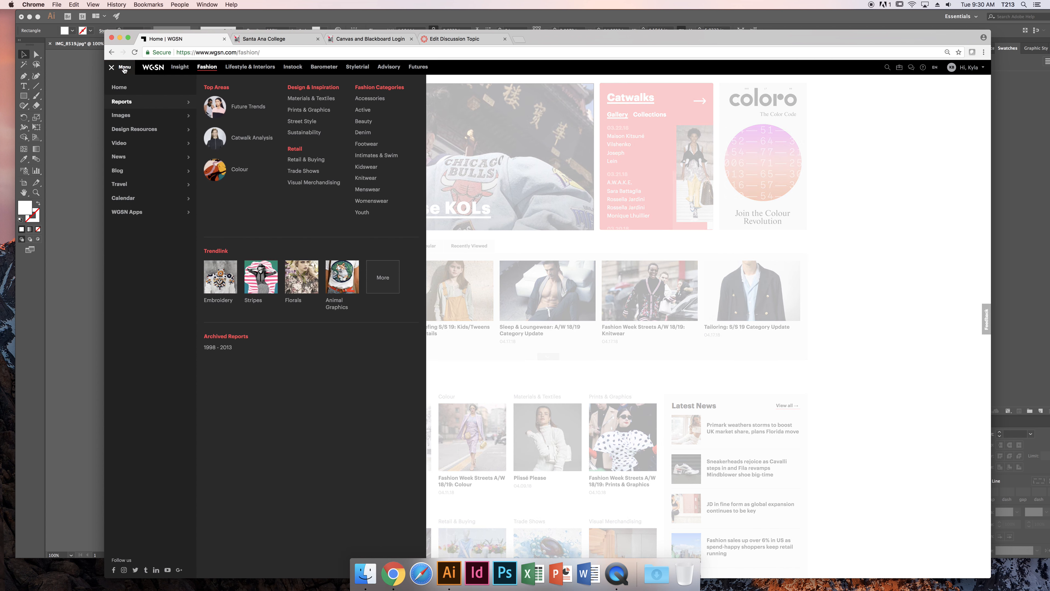
mouse_move(134, 129)
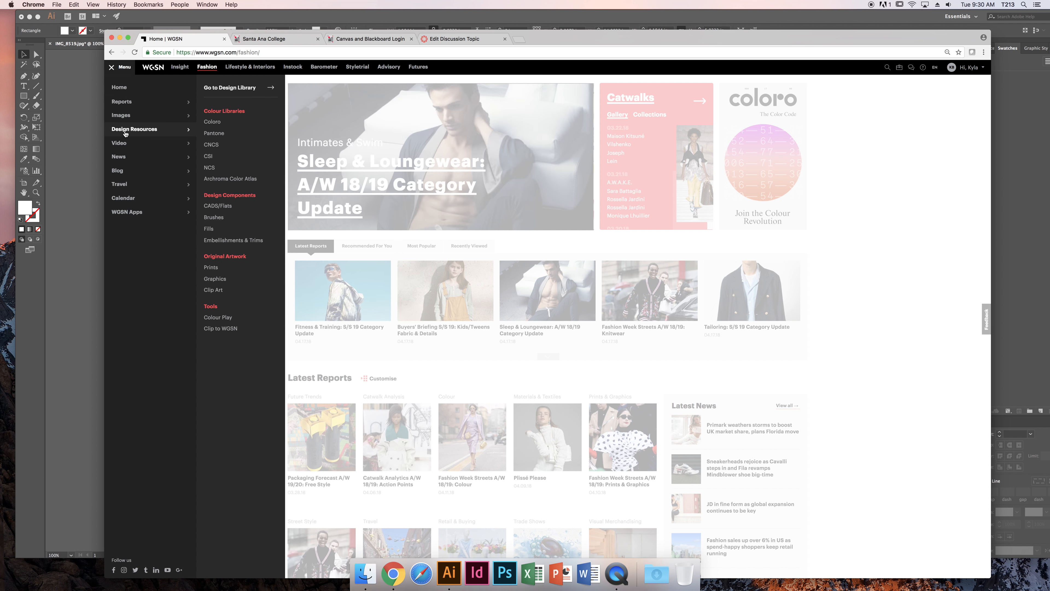
mouse_move(225, 144)
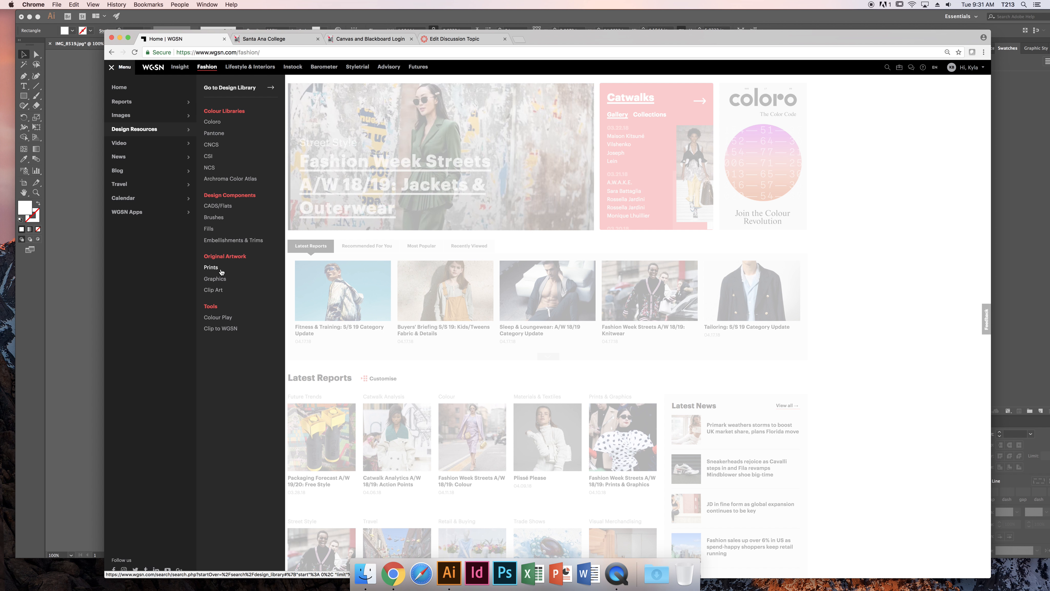
mouse_move(215, 278)
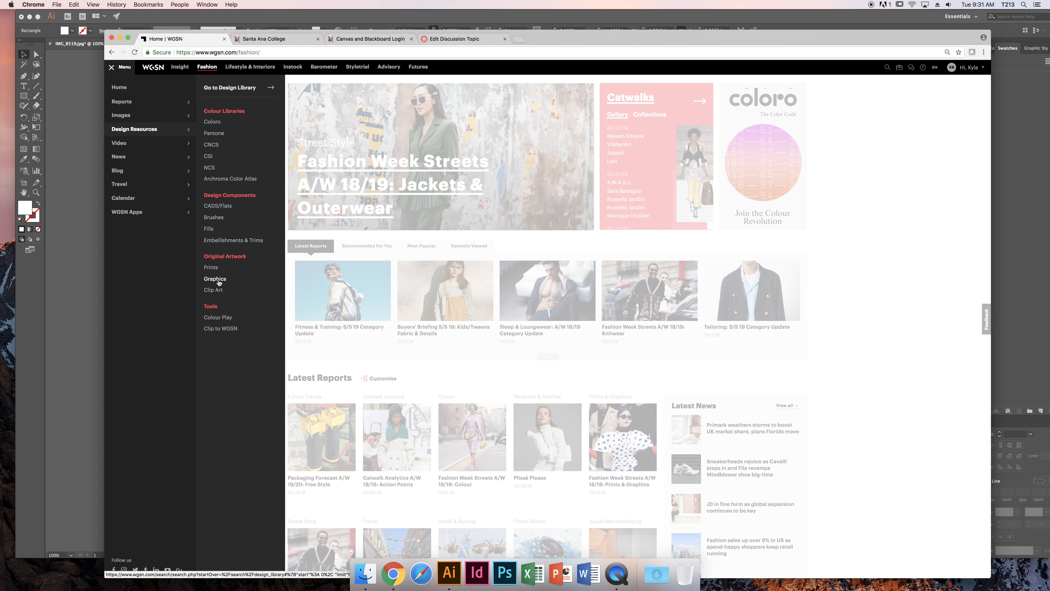
mouse_move(212, 290)
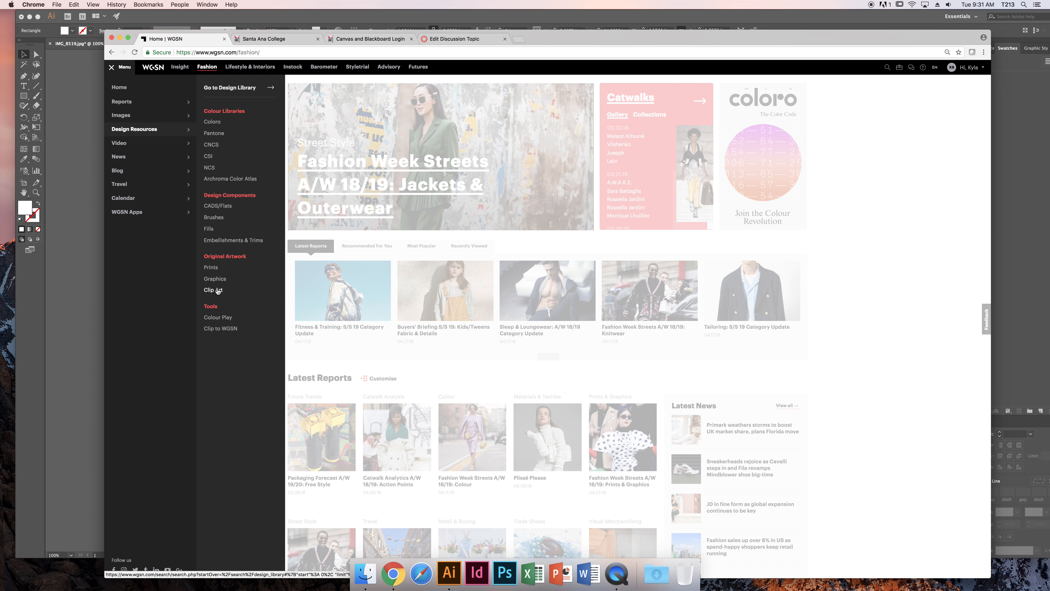
Enter the Clip Art library and dismiss the new Image & Design Library popup.
click(212, 290)
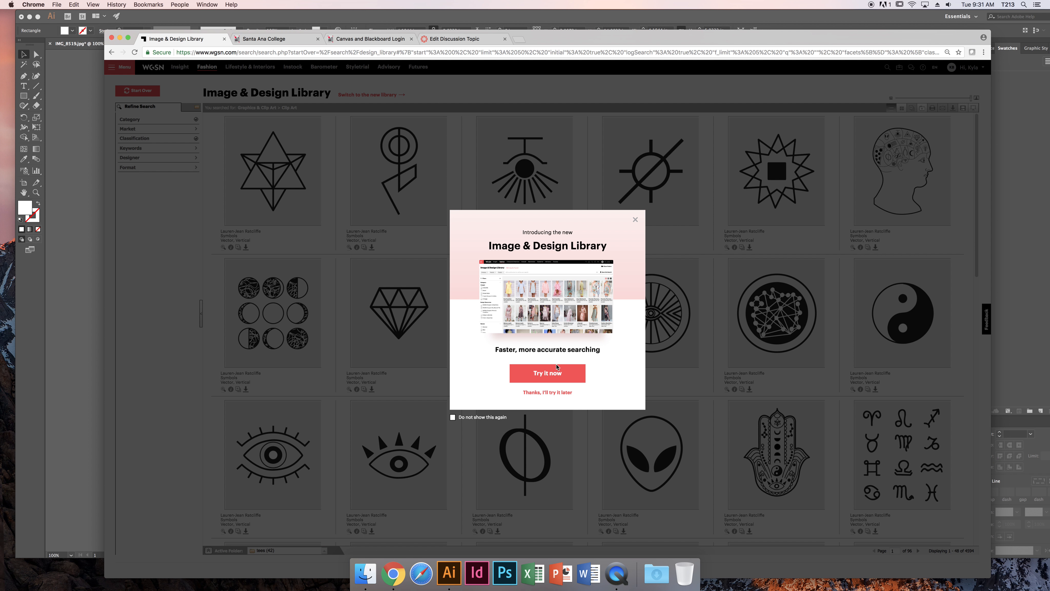
mouse_move(547, 373)
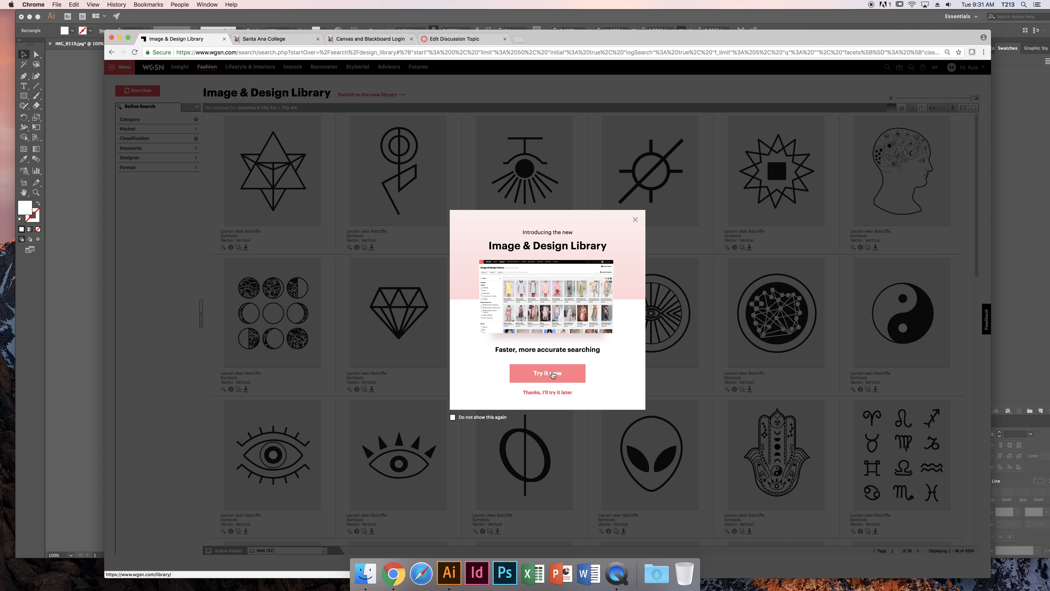
mouse_move(590, 271)
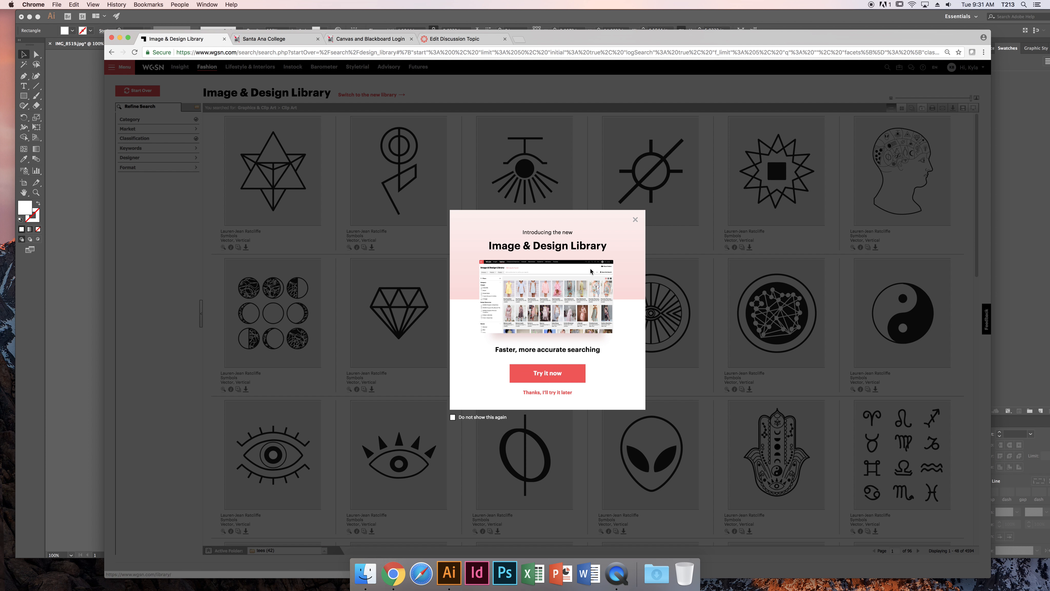
click(634, 219)
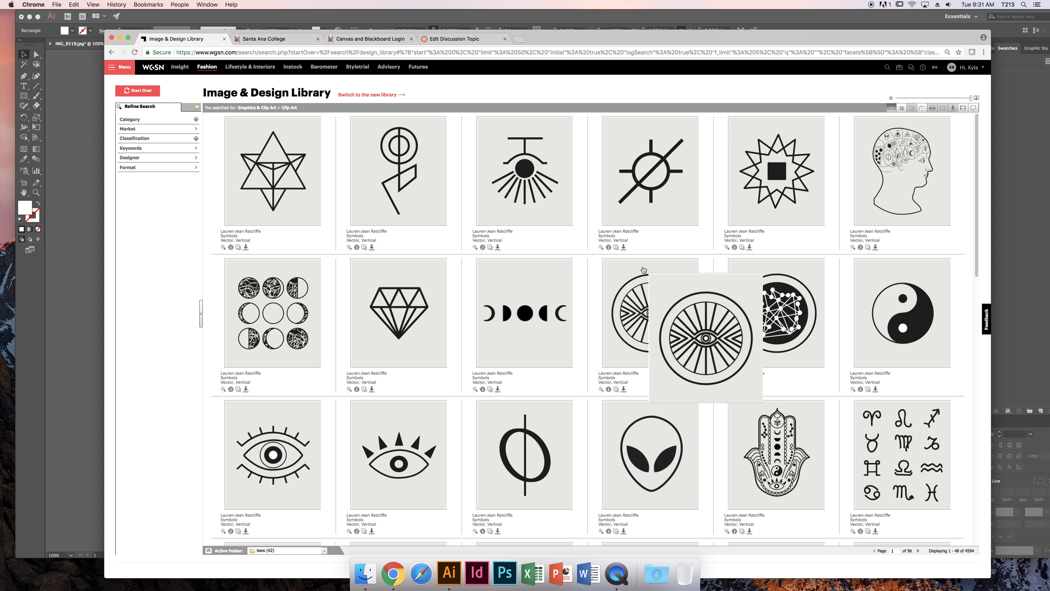
Expand the Category, Market and Classification refine-search filters.
scroll(down, 3)
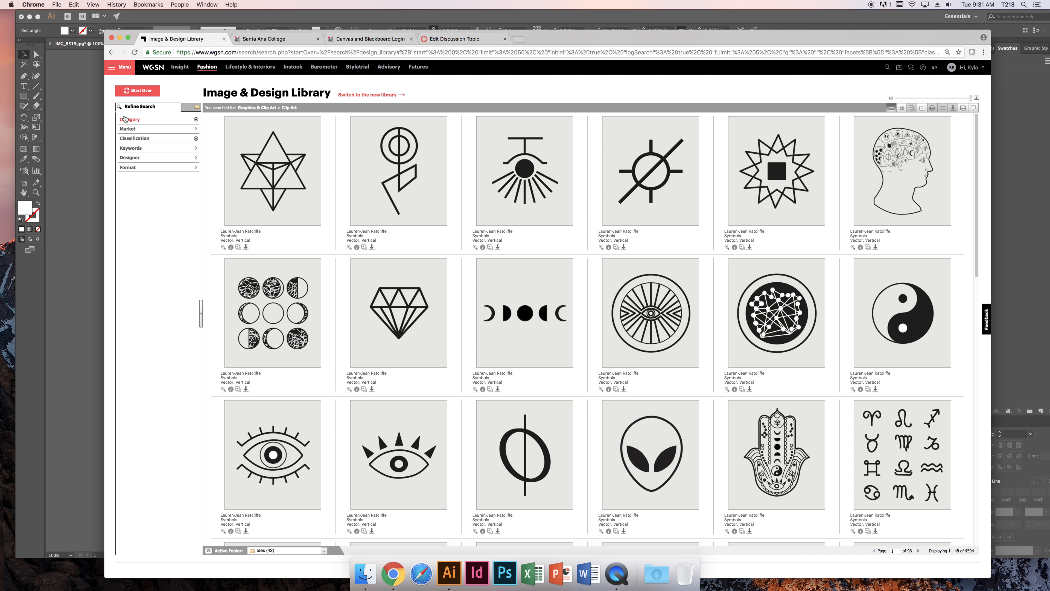
click(129, 119)
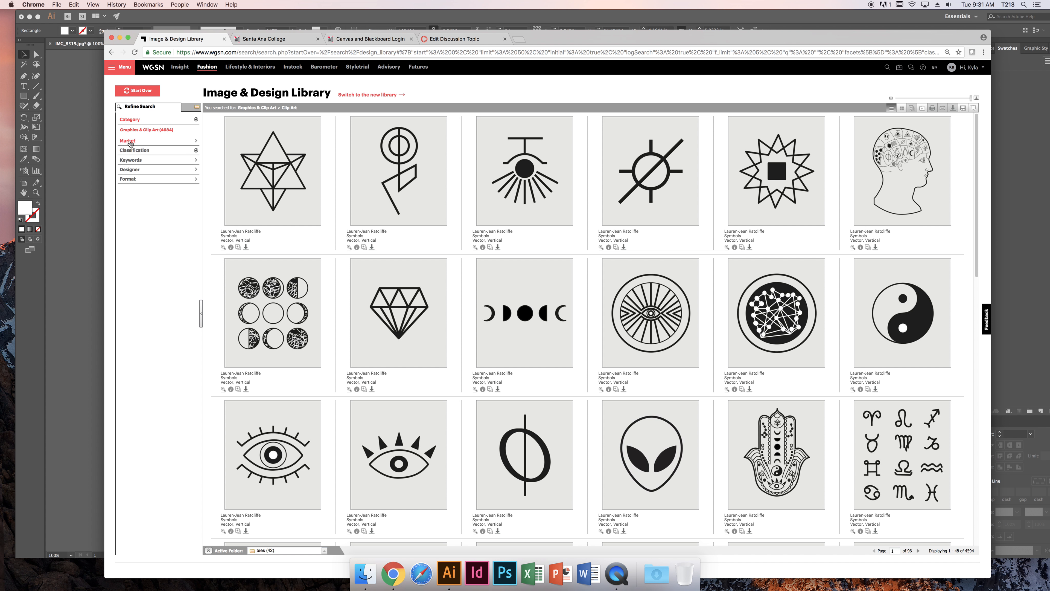
click(158, 129)
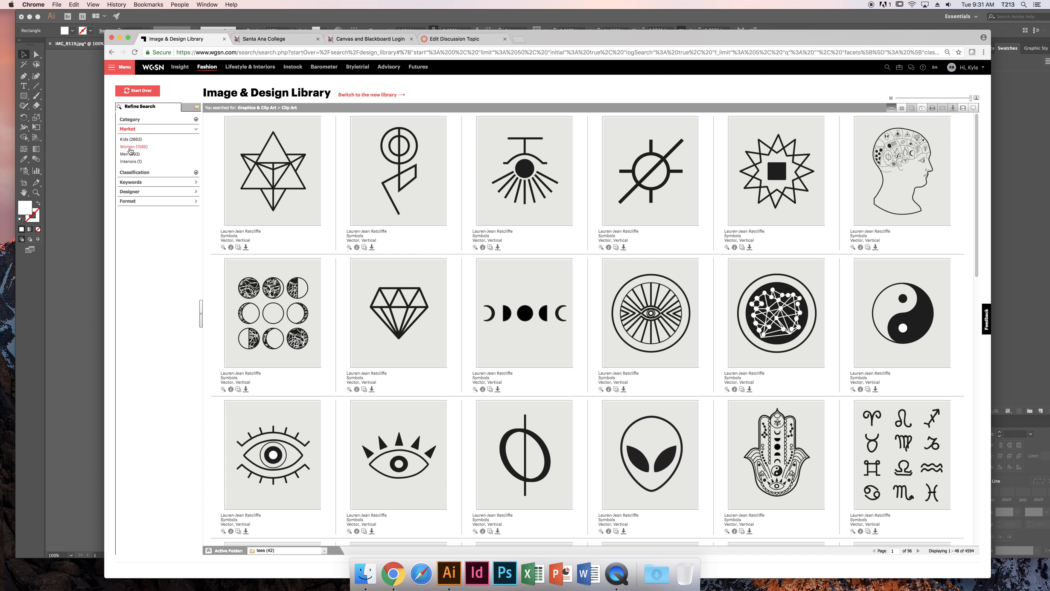
click(135, 138)
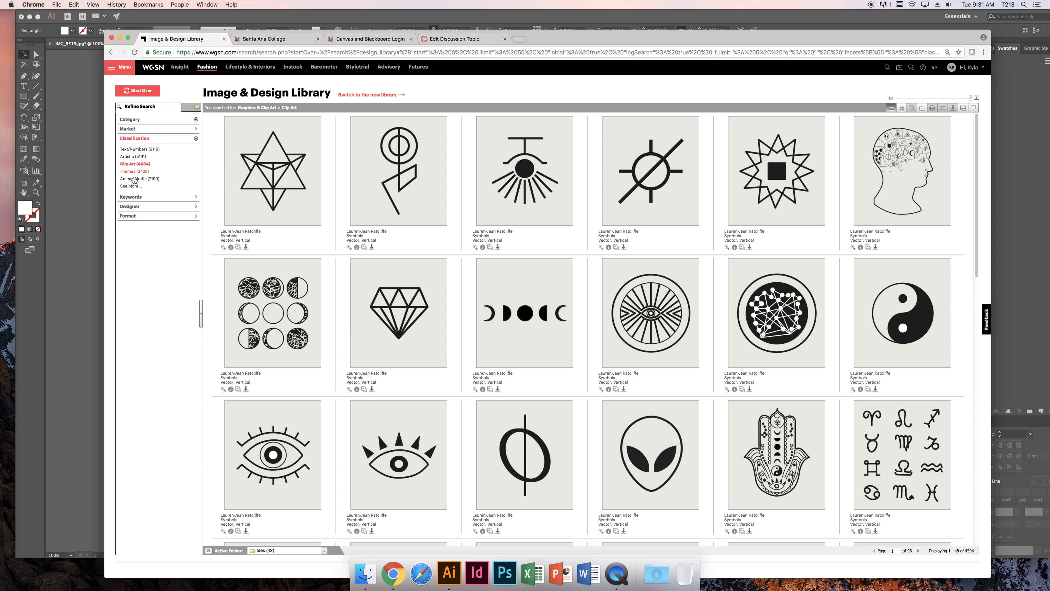
mouse_move(128, 156)
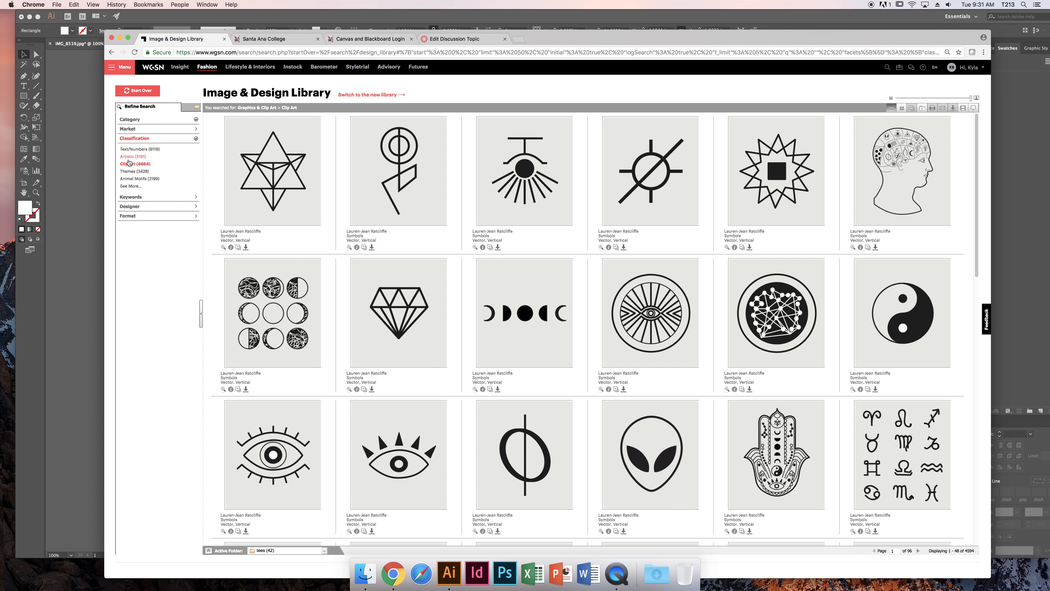
mouse_move(129, 192)
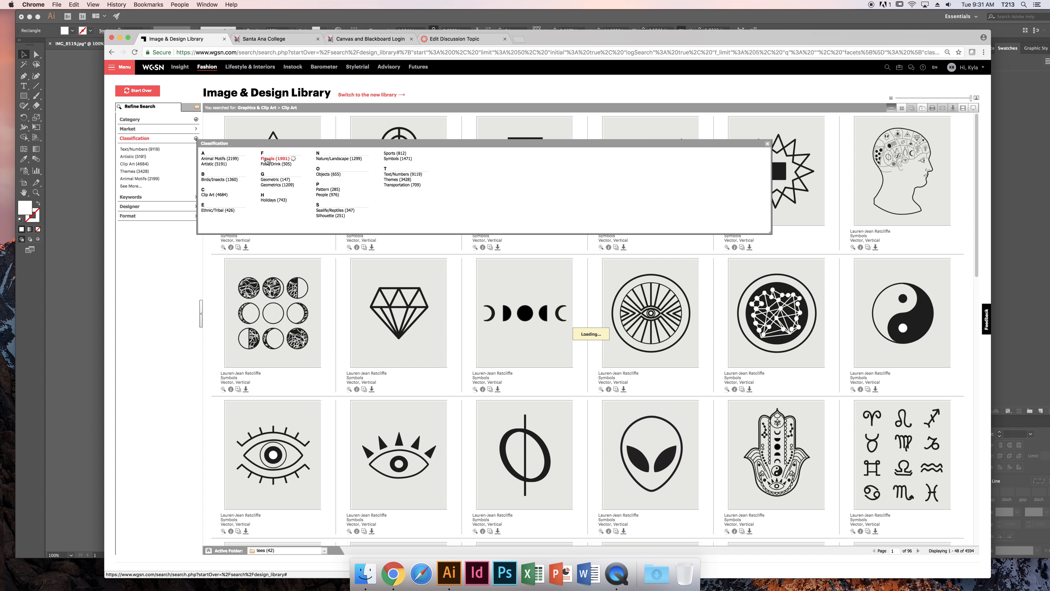
Filter the clip art to Florals and reveal the Format filter options.
click(272, 158)
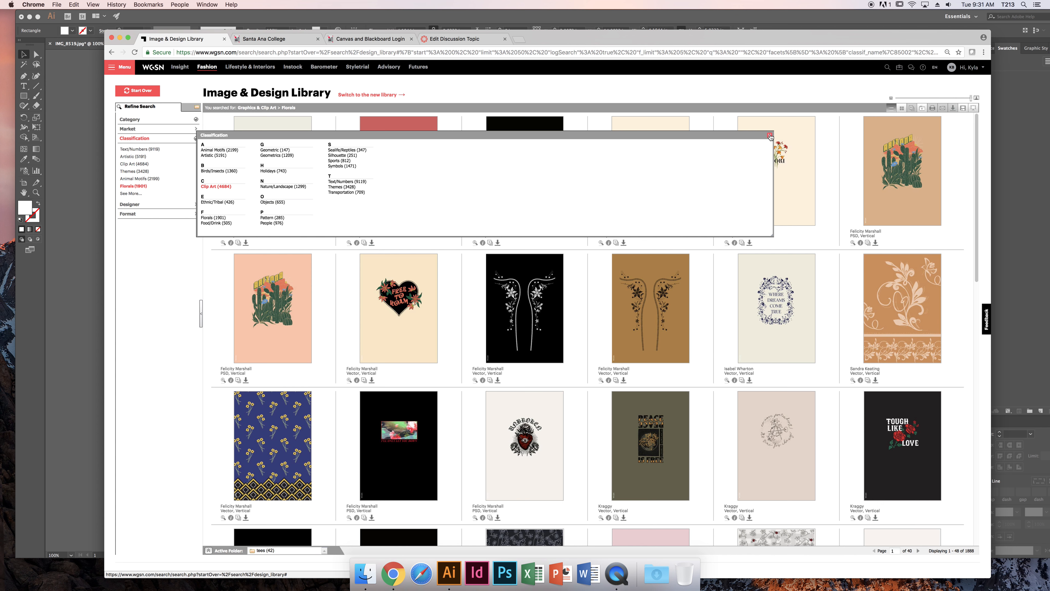
click(770, 135)
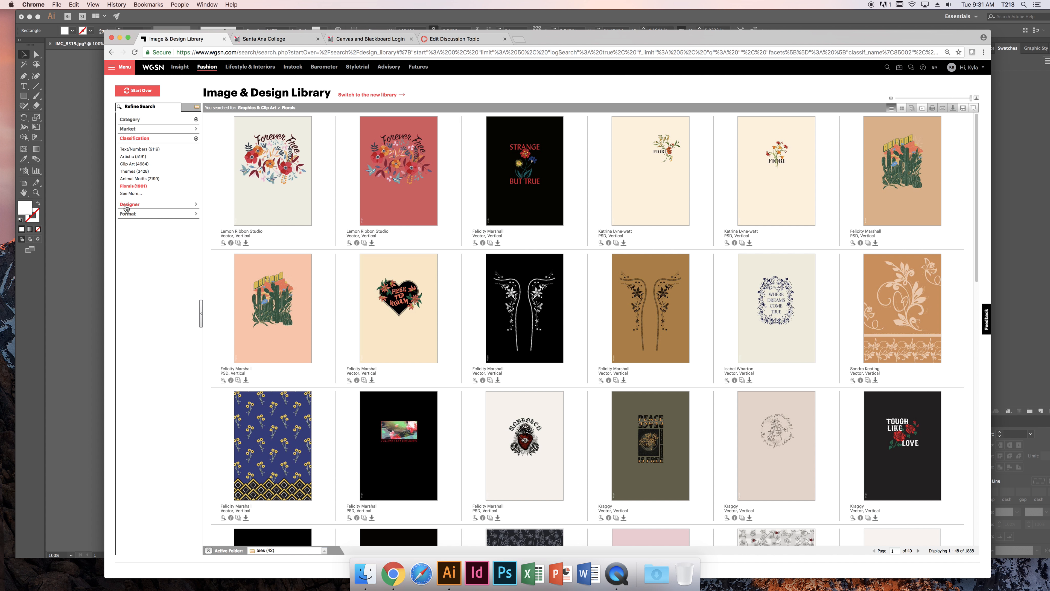
click(129, 204)
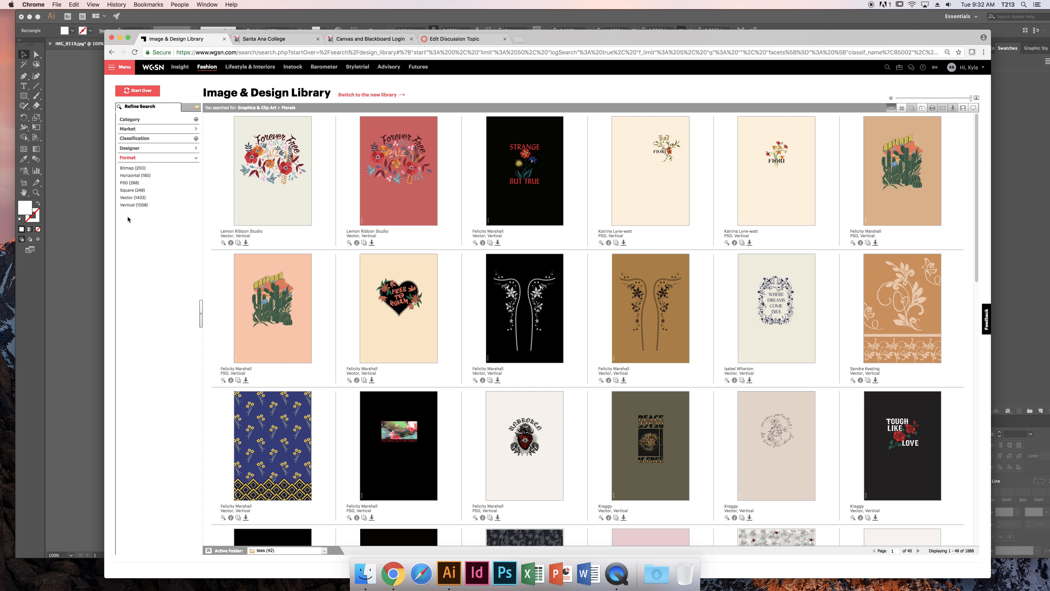
mouse_move(132, 243)
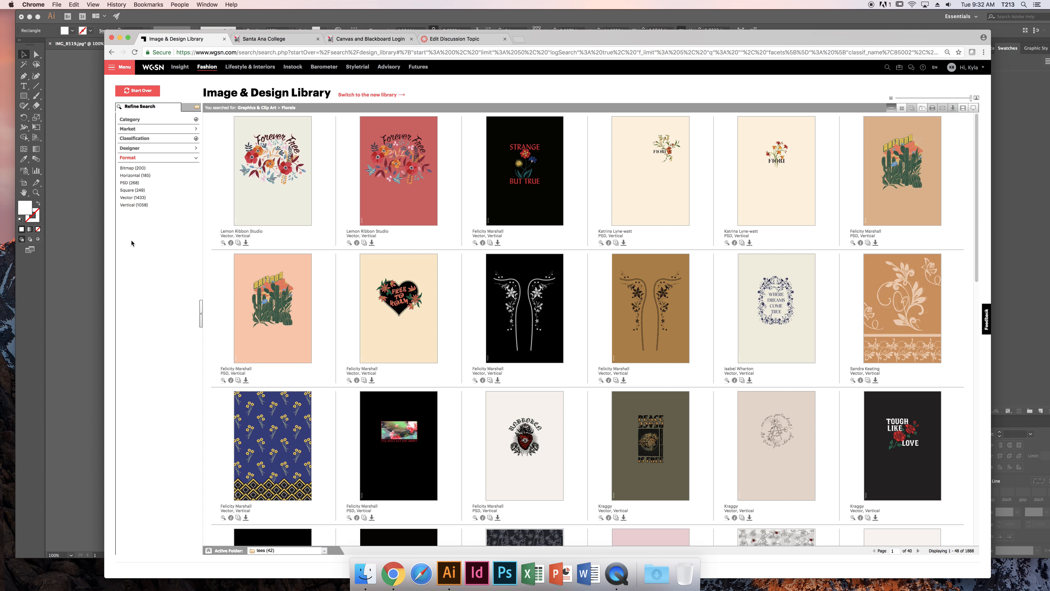
mouse_move(132, 197)
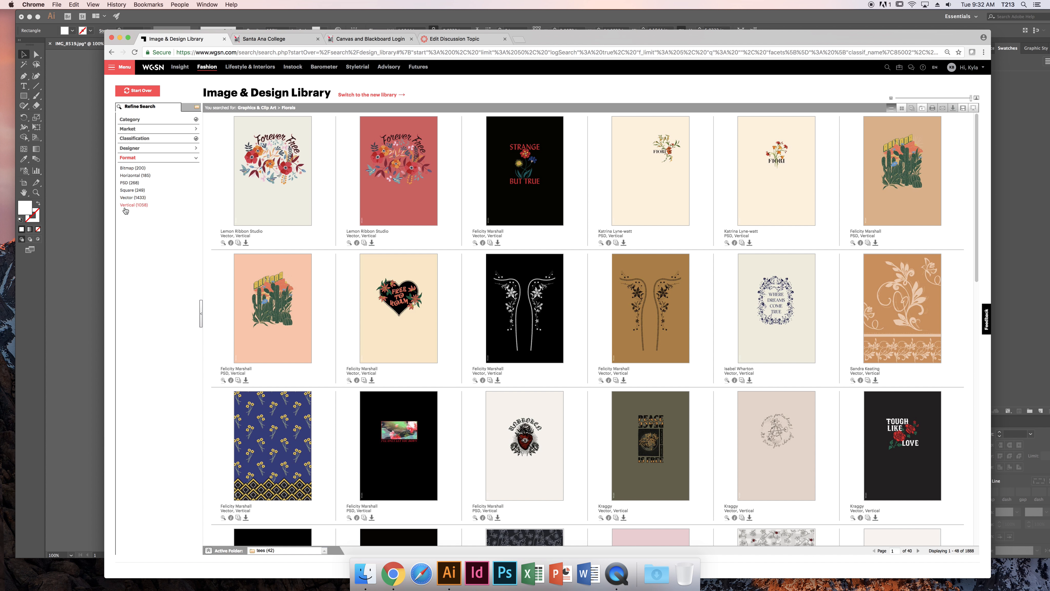
mouse_move(742, 441)
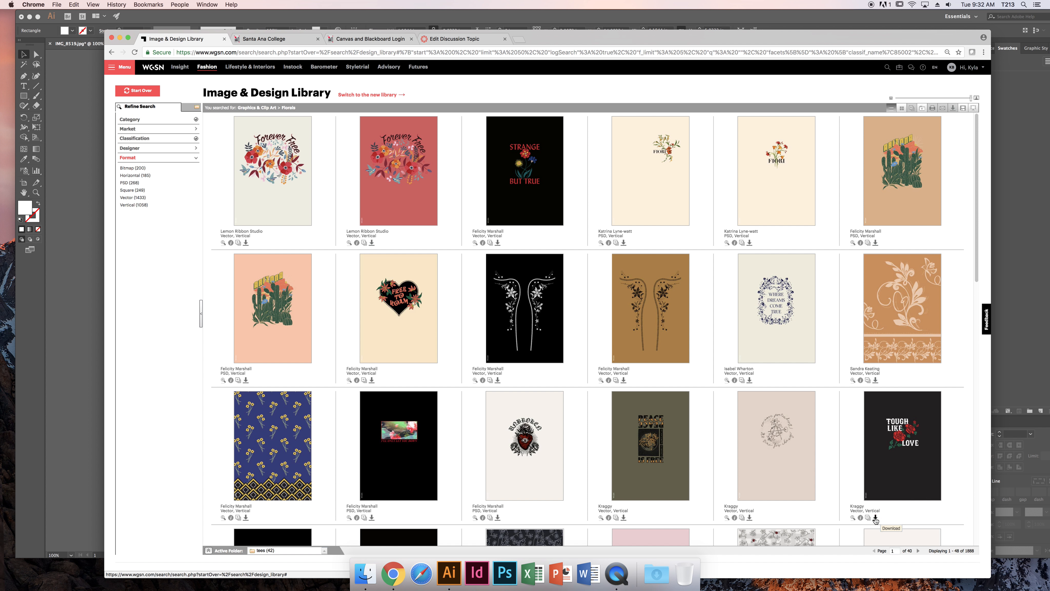
Download the Tough Like Love .ai file and open it in Illustrator, accepting the scaling notice.
click(875, 518)
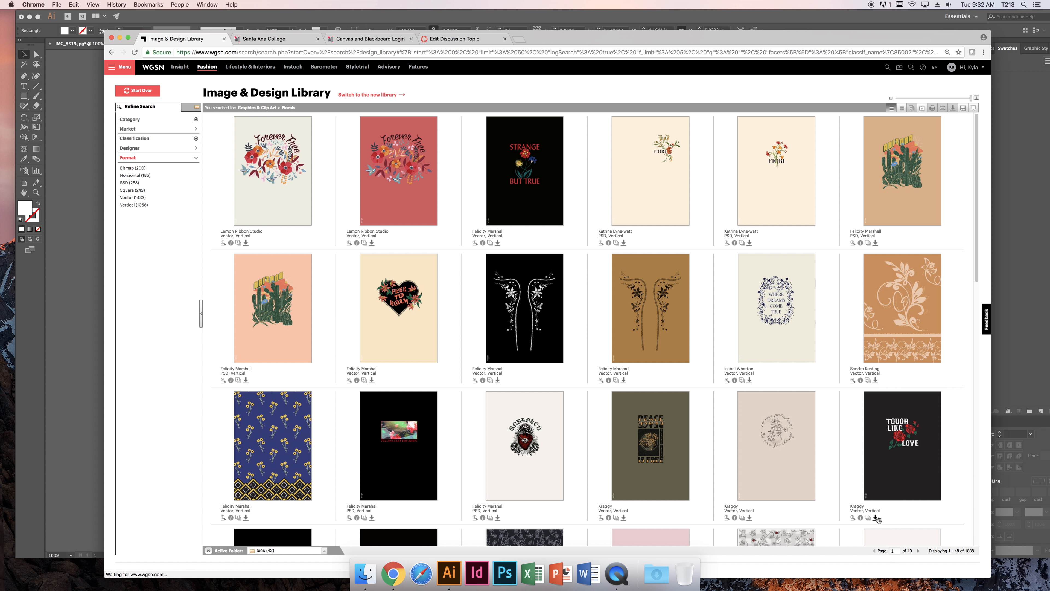
click(365, 573)
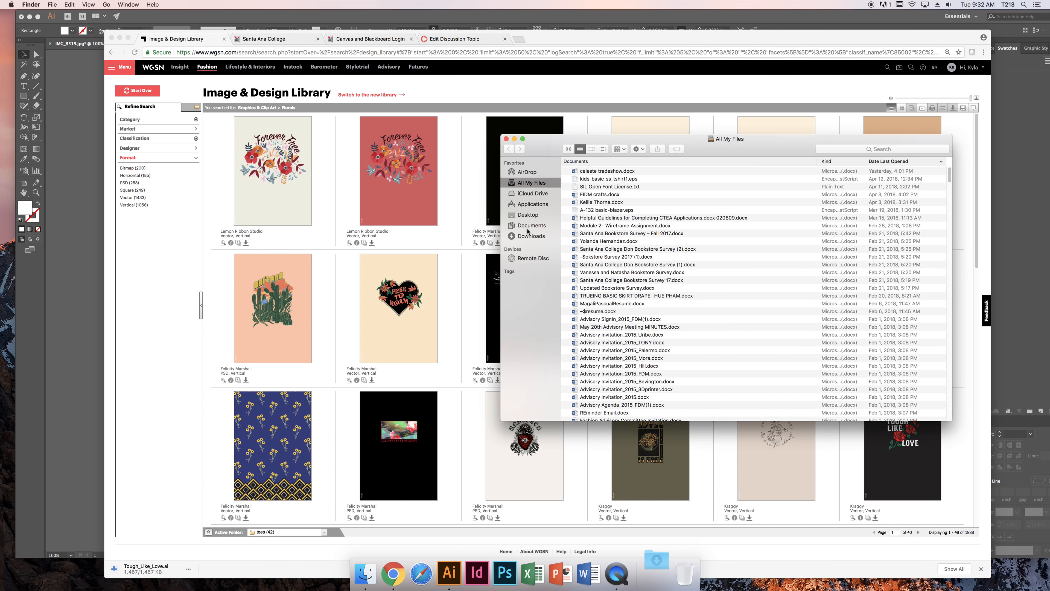
click(531, 236)
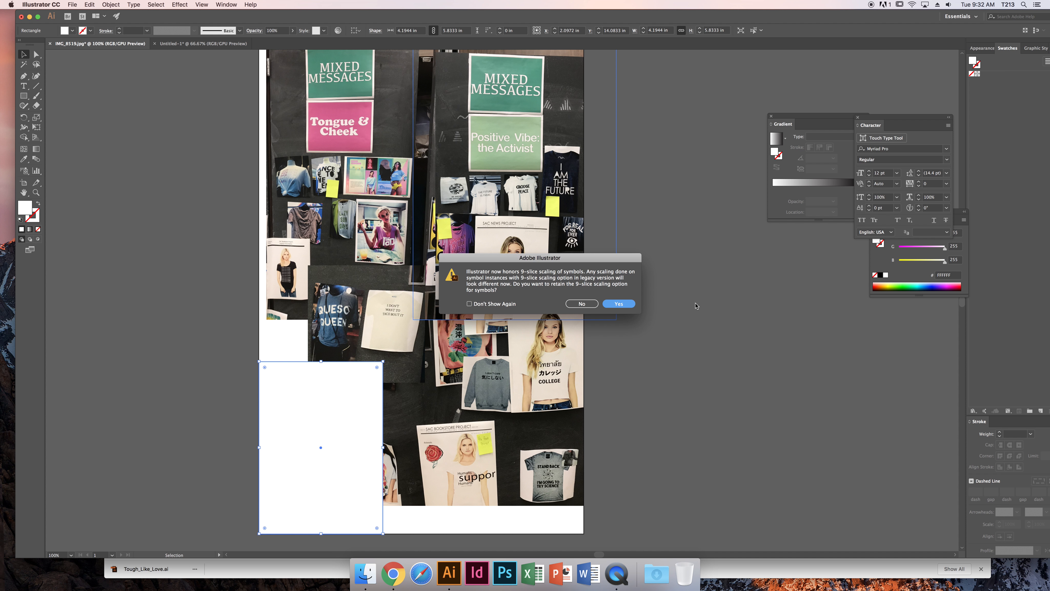
click(618, 304)
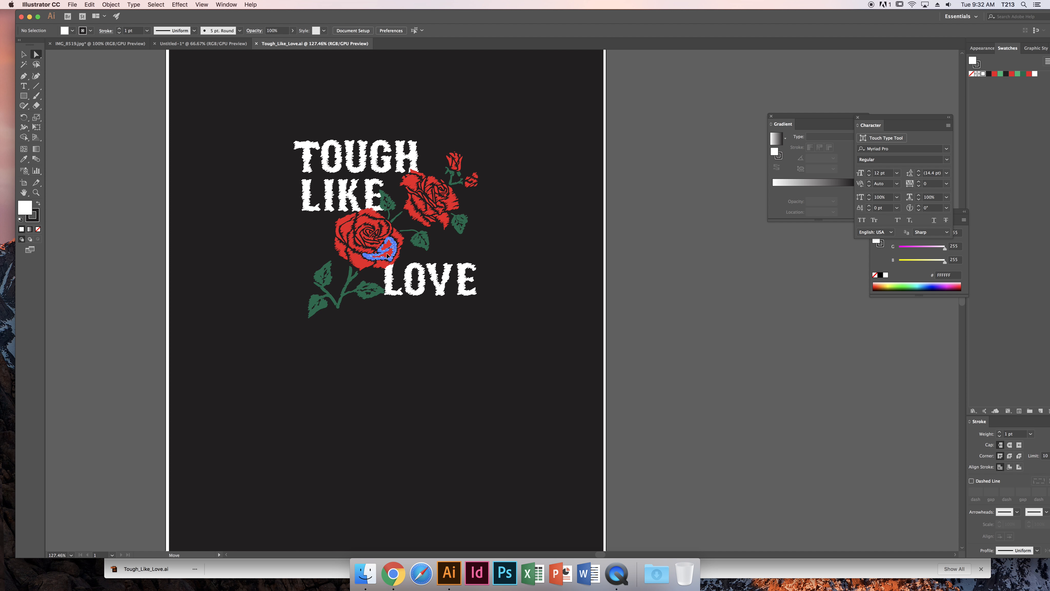
Recolour the lower rose's blue petal pink and switch back to Chrome's floral results.
click(24, 62)
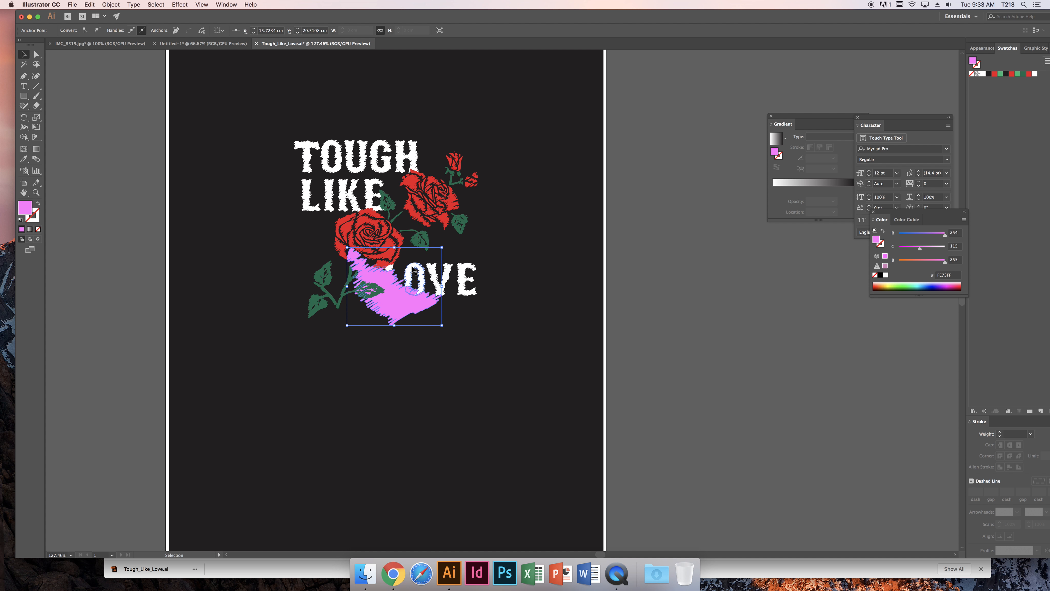
mouse_move(430, 317)
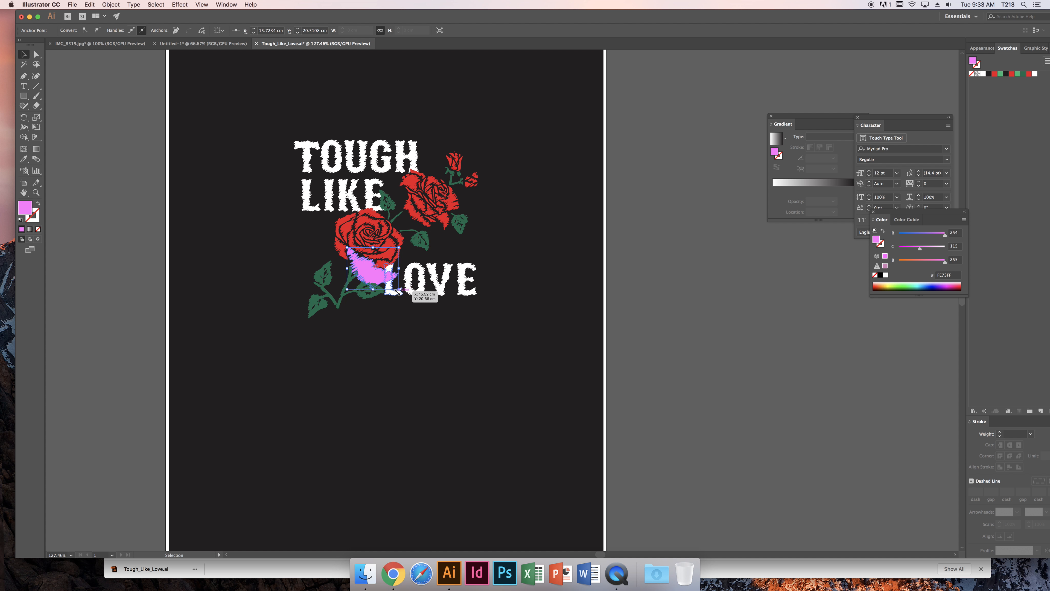
click(393, 574)
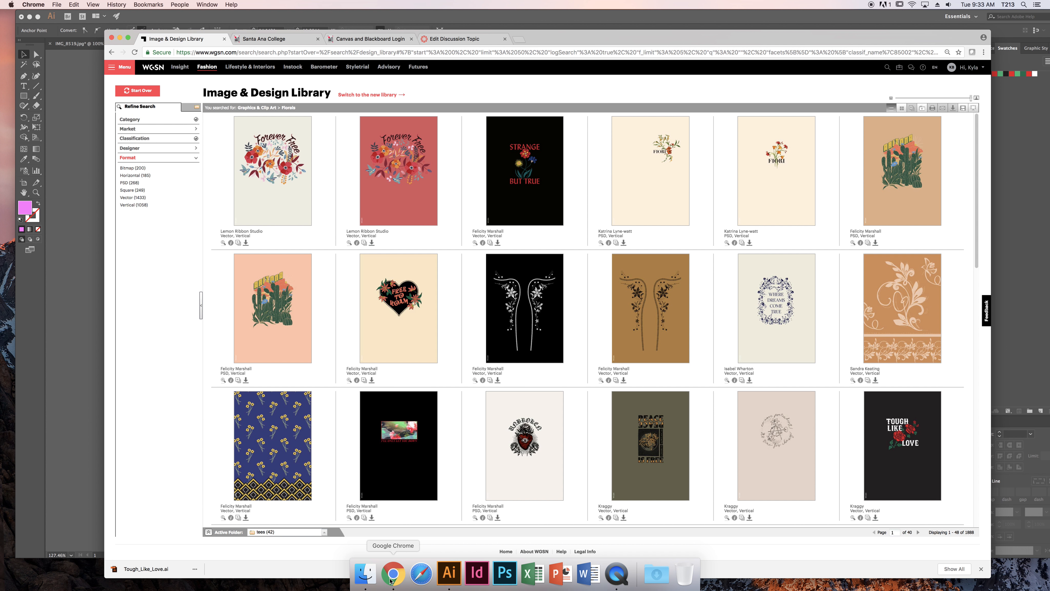
mouse_move(496, 316)
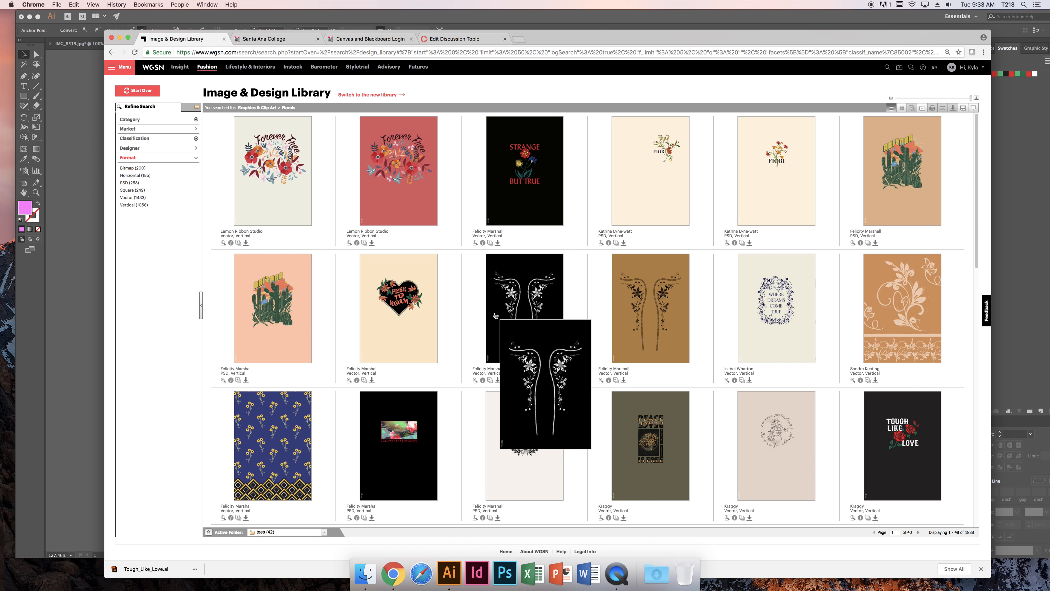